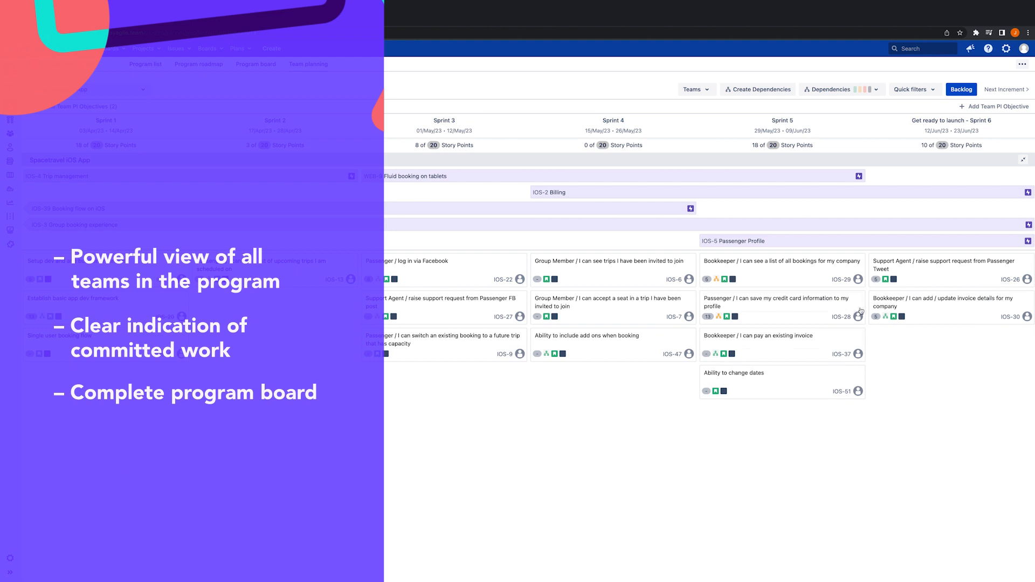
Step: Start a Sprint 2 story, search the Roadmap Backlog for 'group' and place IOS-67 in the Spacetravel iOS App lane
click(960, 89)
text(Grou)
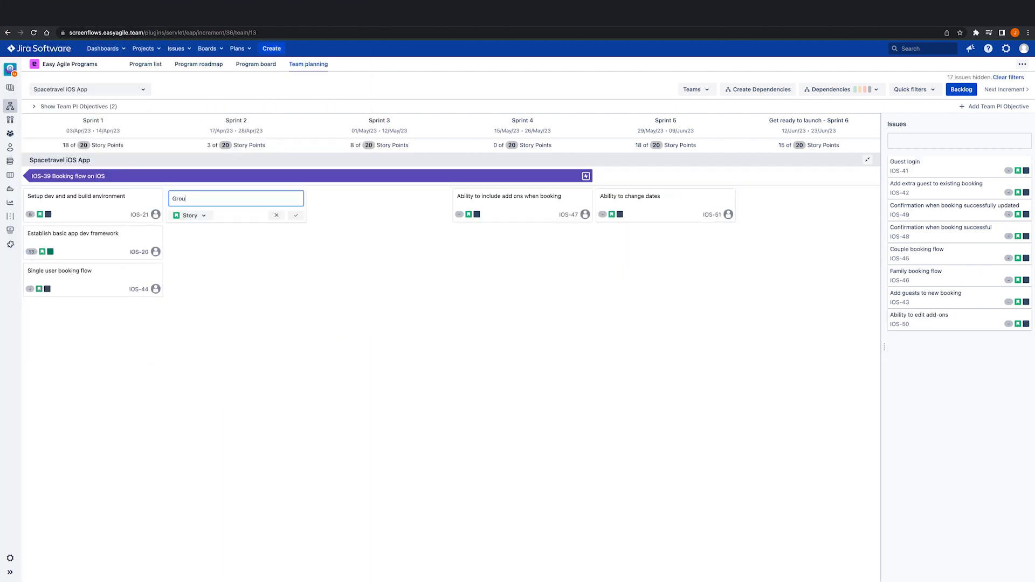
click(295, 215)
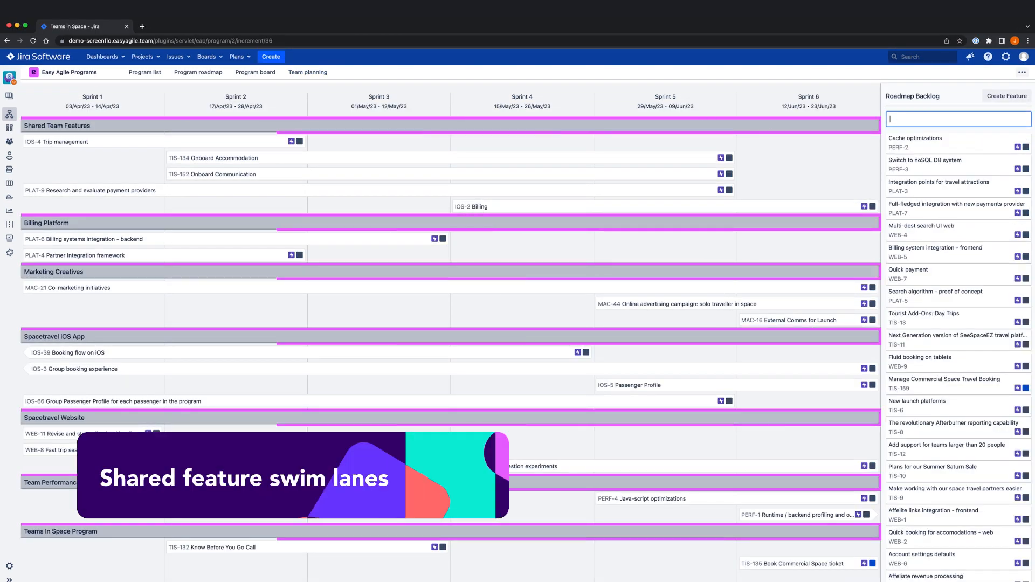
text(group)
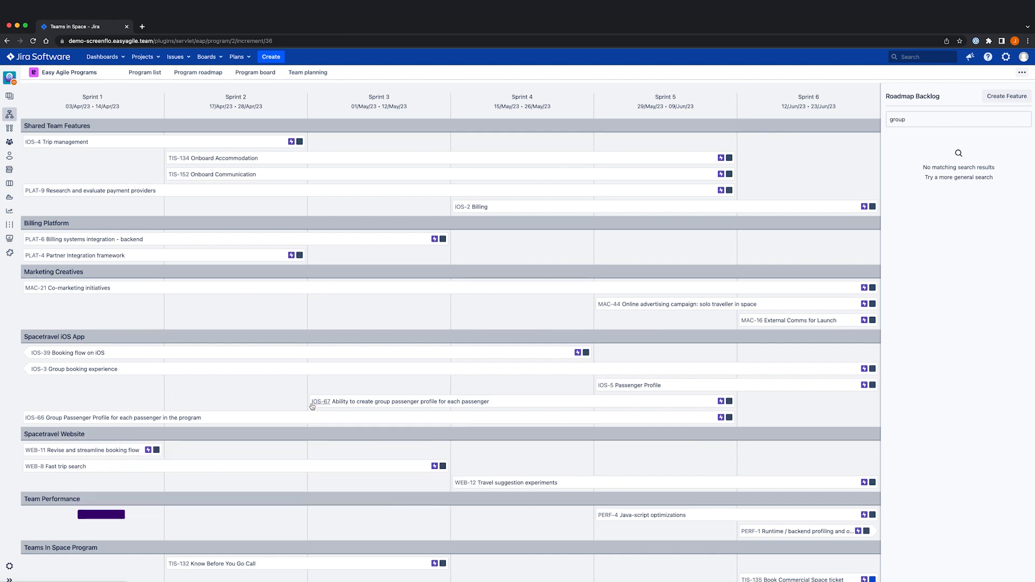
click(232, 65)
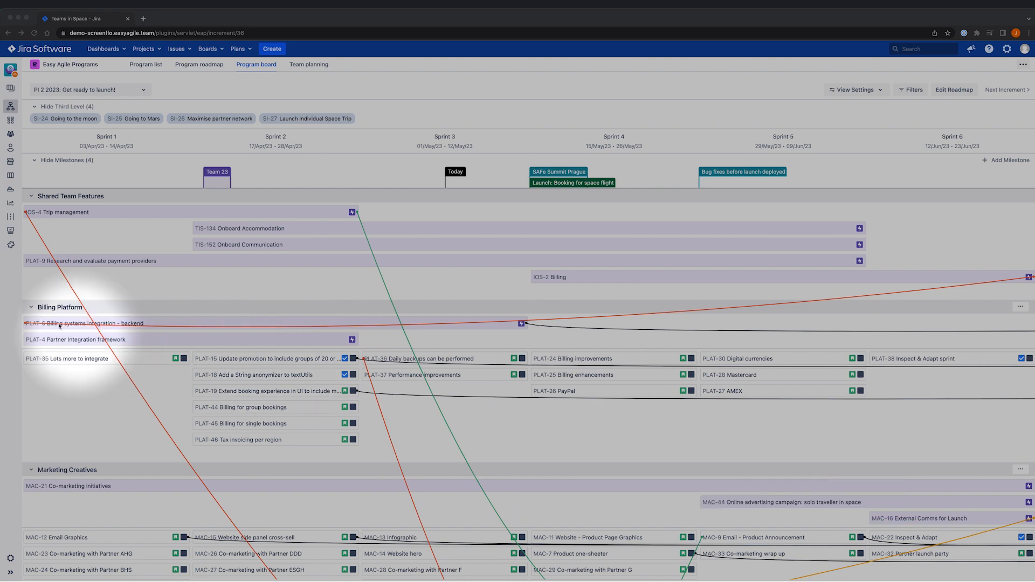
mouse_move(808, 295)
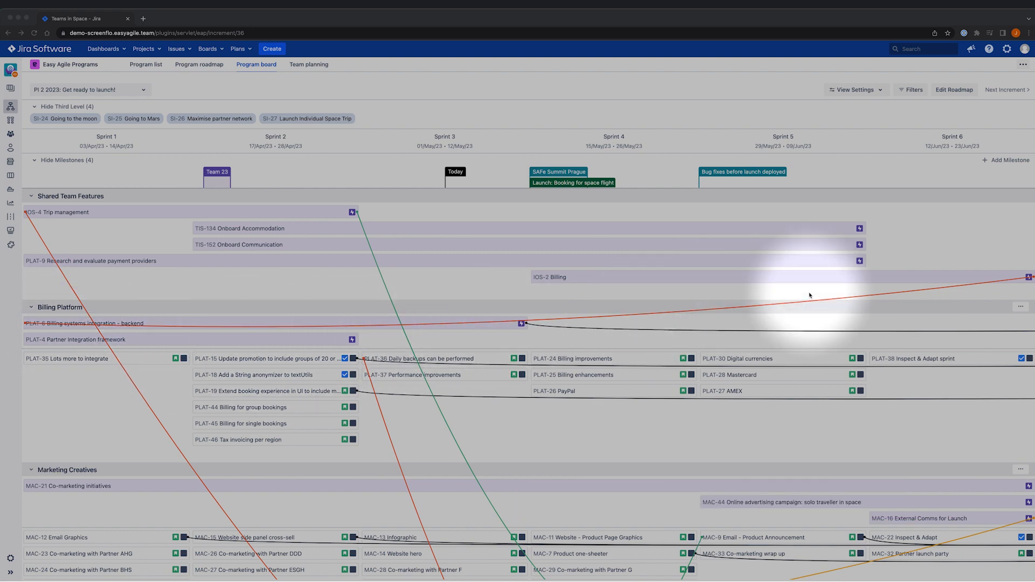
scroll(down, 3)
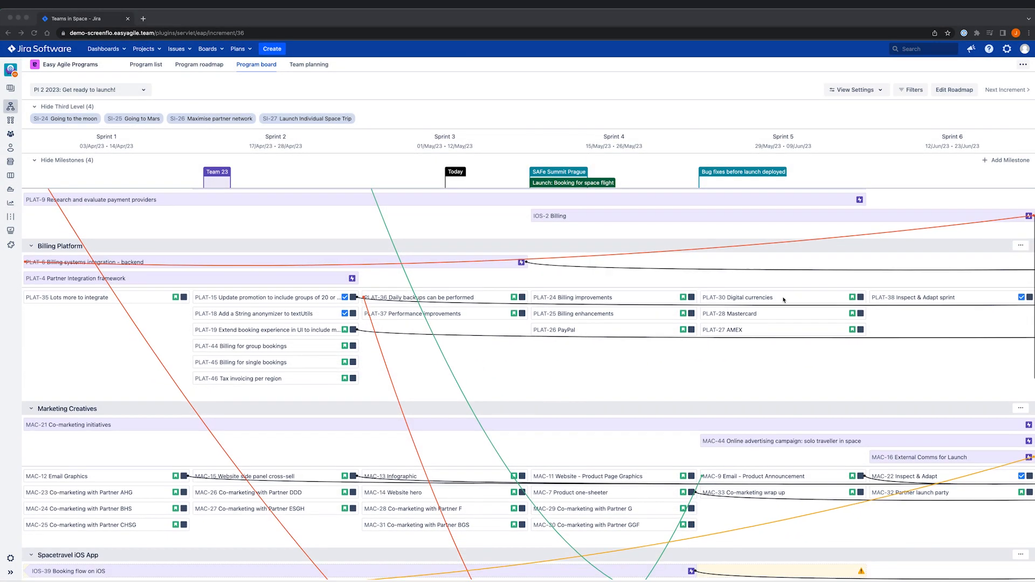
scroll(down, 3)
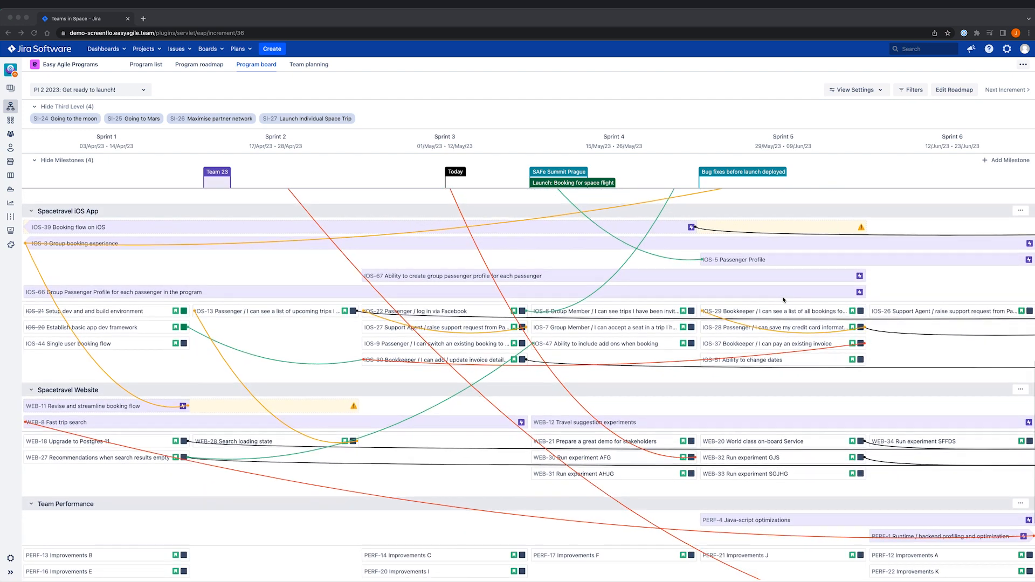
scroll(down, 3)
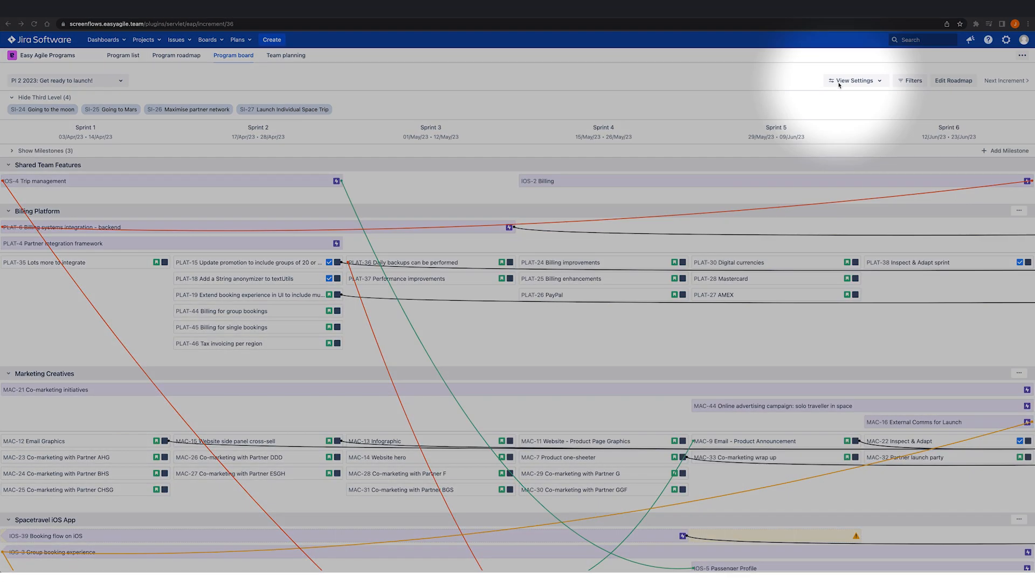
click(854, 79)
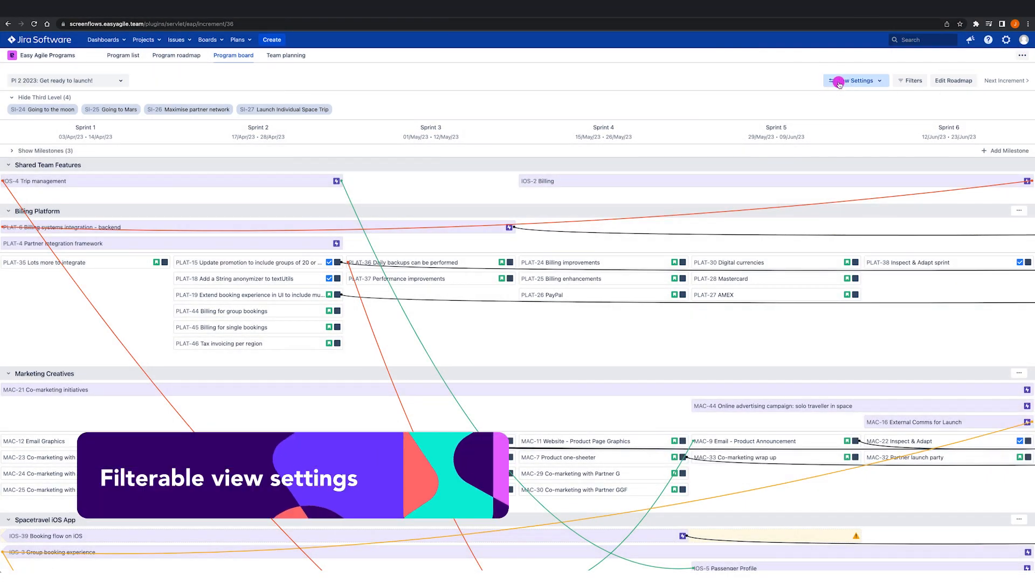
click(855, 80)
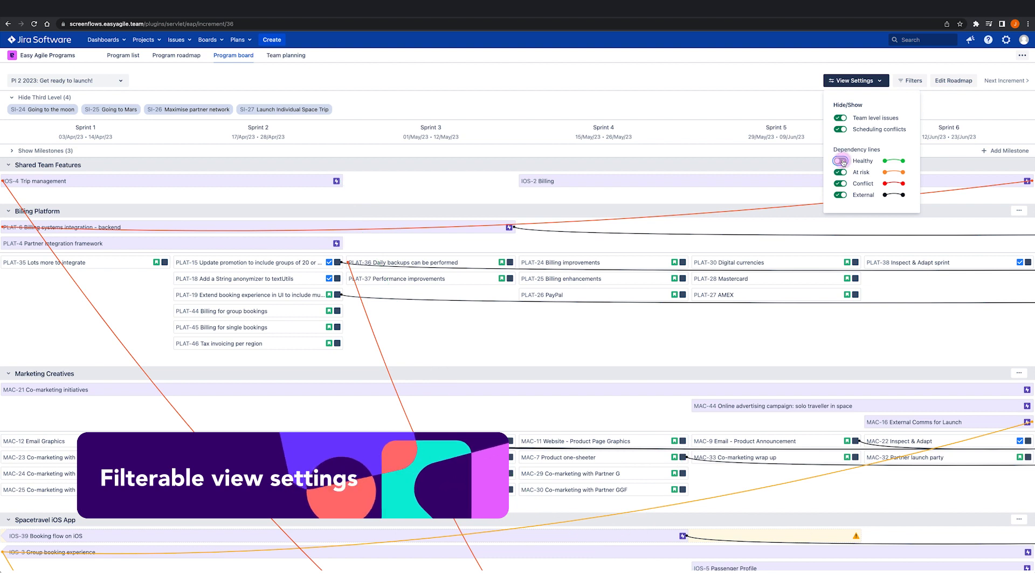
click(840, 160)
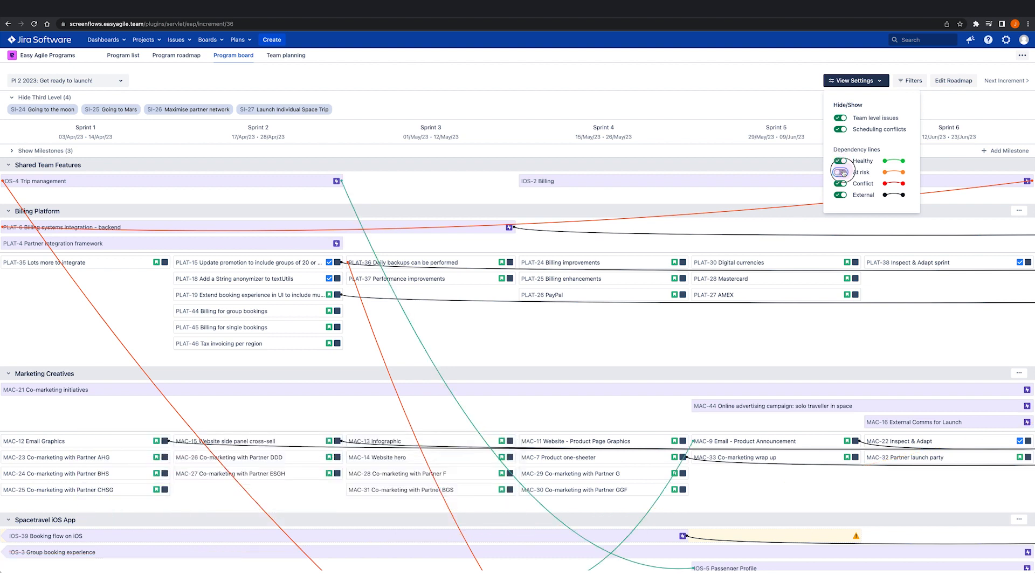
click(840, 172)
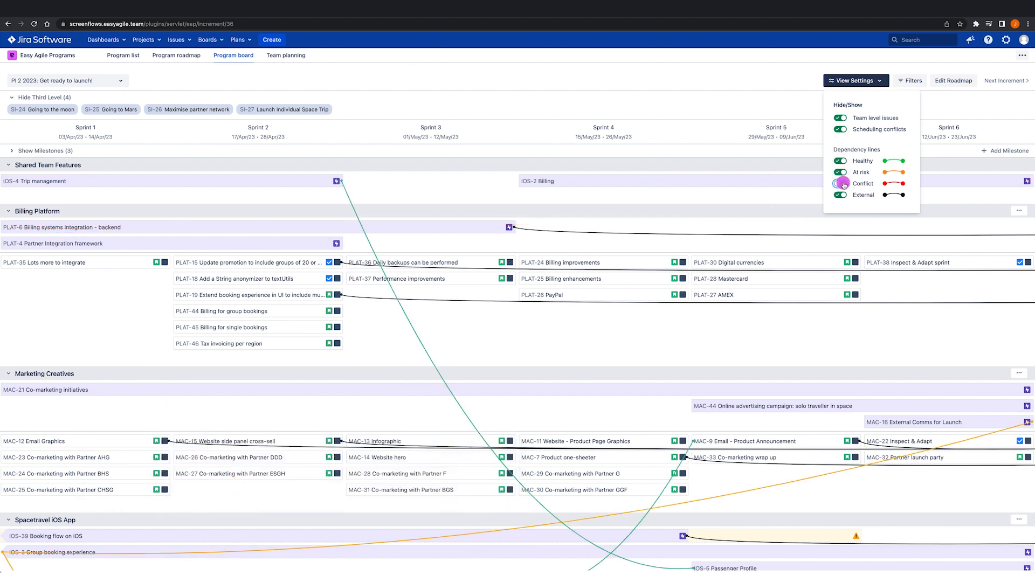
click(840, 184)
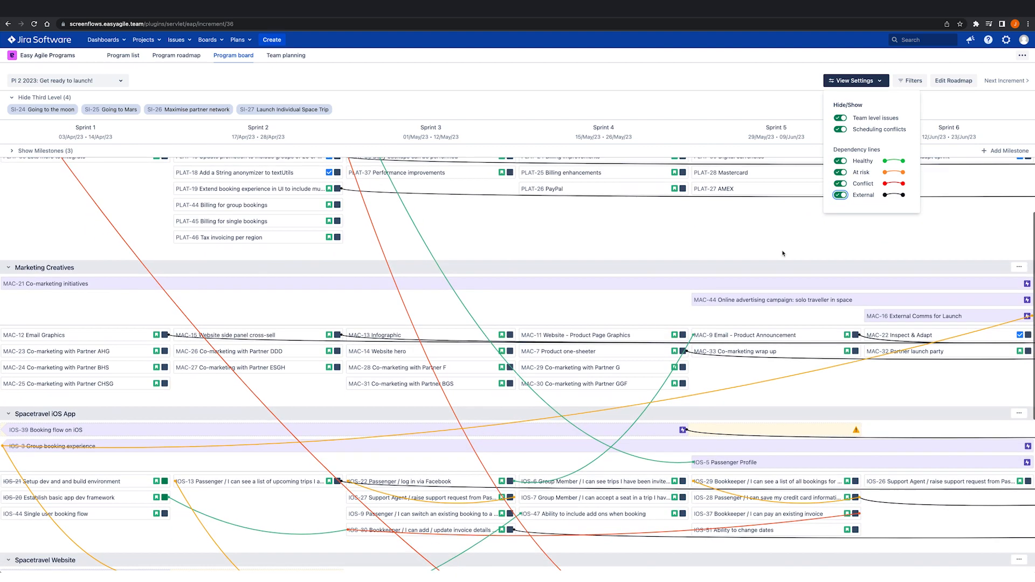
scroll(down, 3)
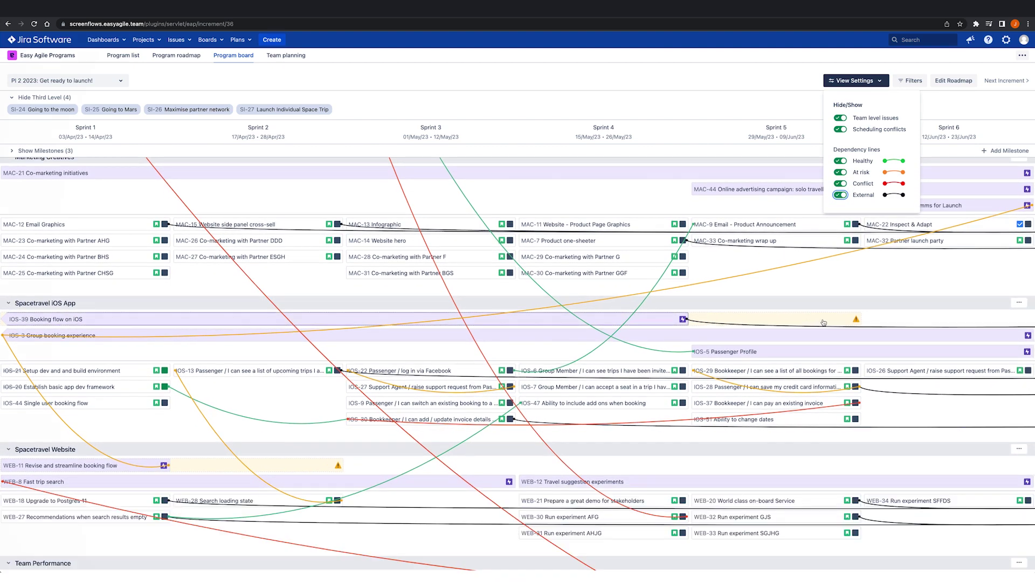
mouse_move(486, 294)
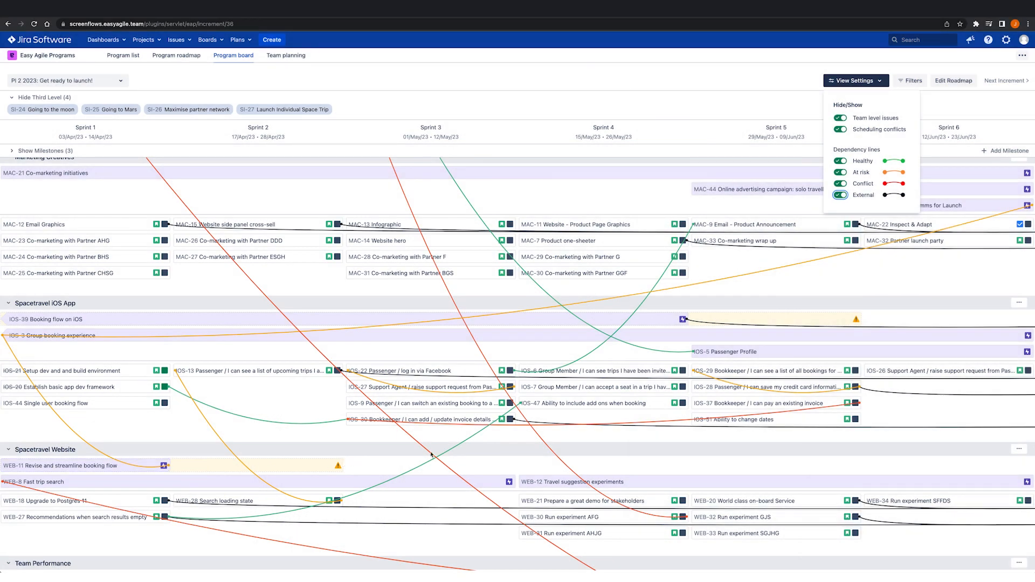
click(840, 128)
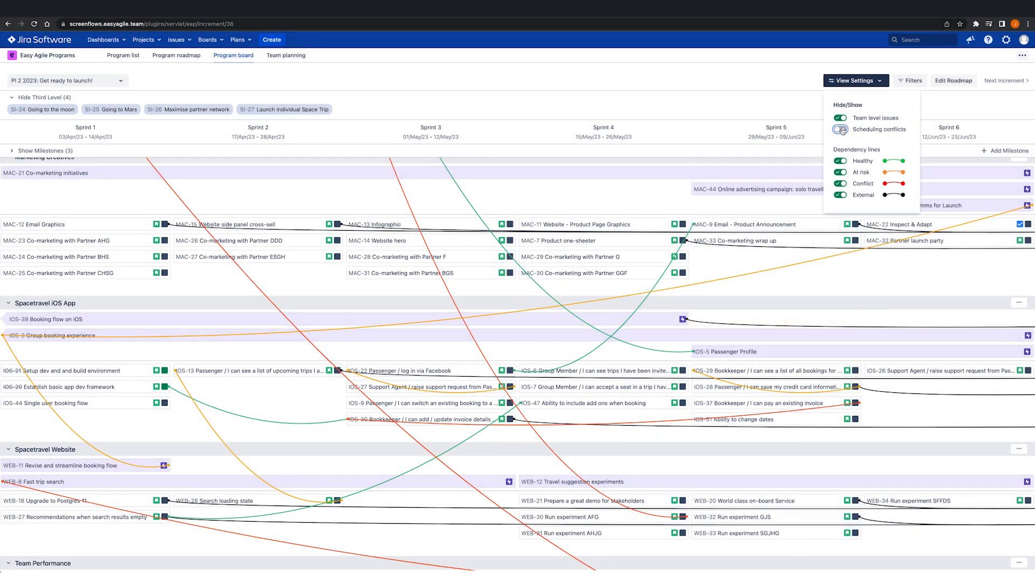
click(840, 128)
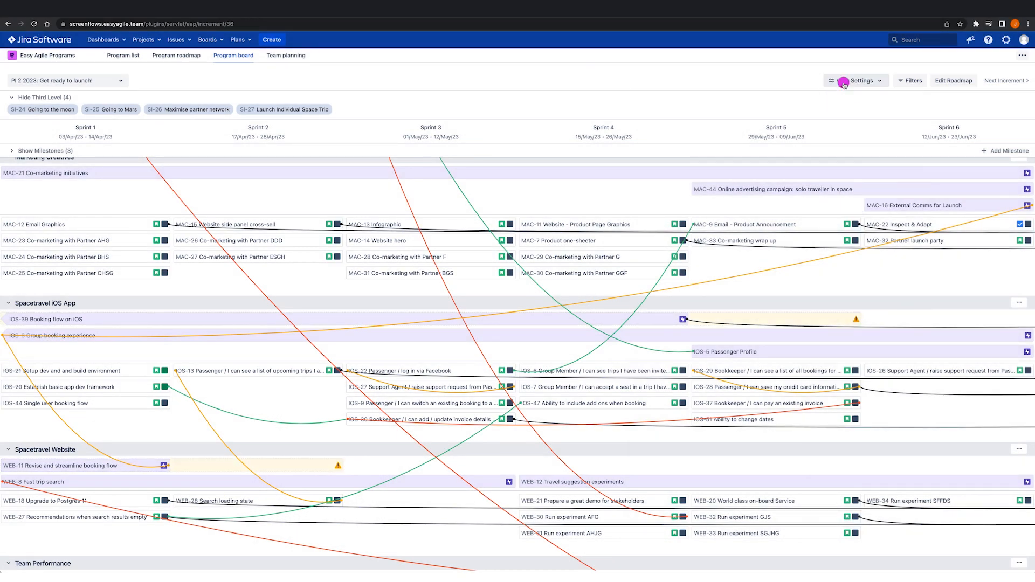
scroll(up, 3)
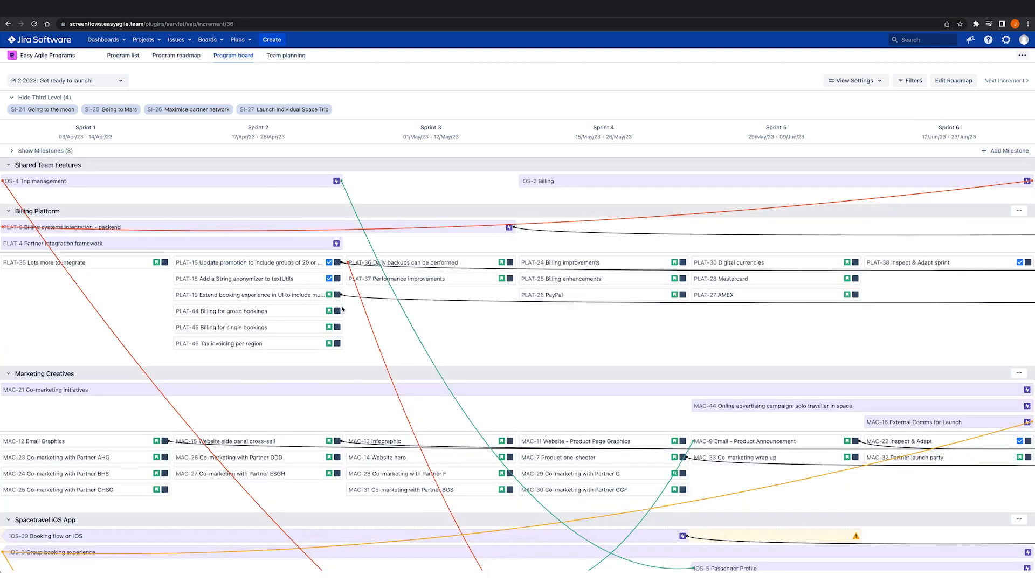
Step: Filter the board to the Going to the moon initiative and Billing systems integration - backend feature, then clear focus and show filter options
click(42, 109)
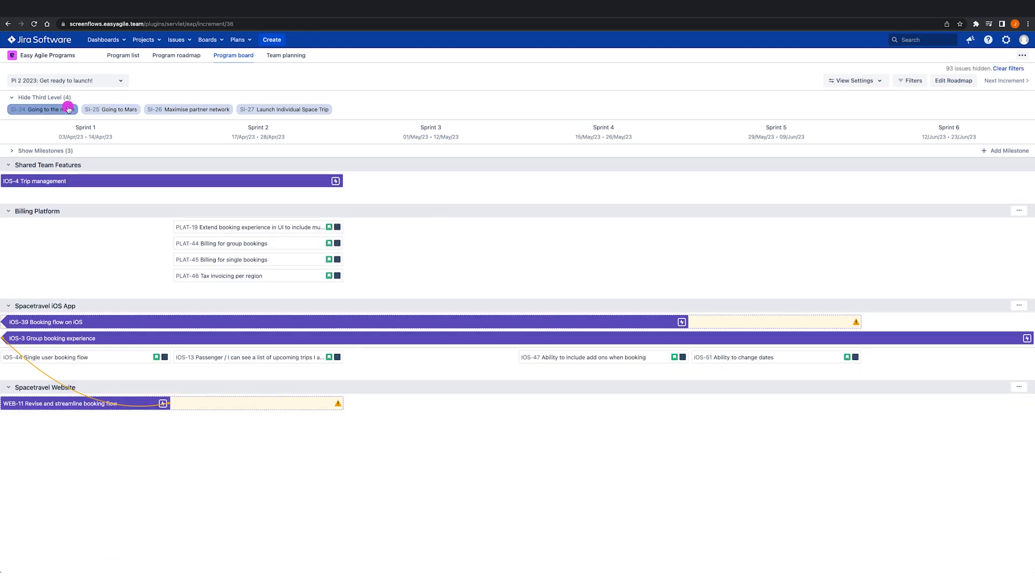
click(42, 109)
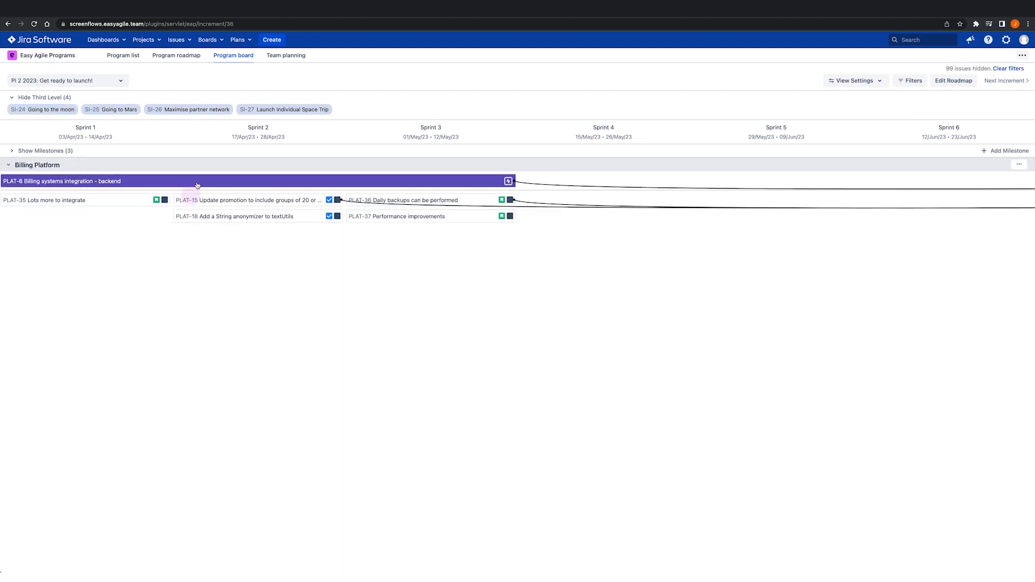
click(913, 81)
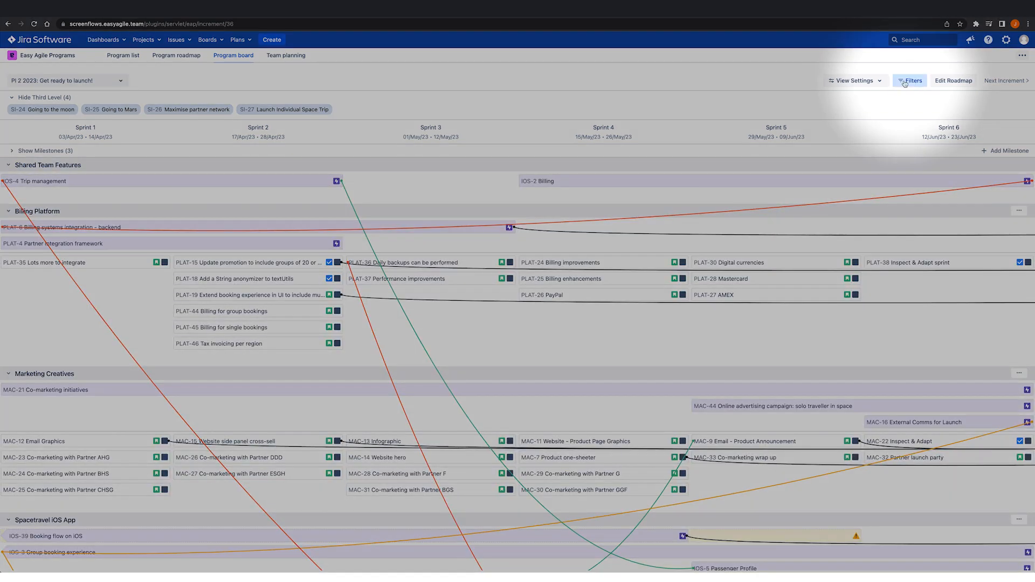
click(913, 80)
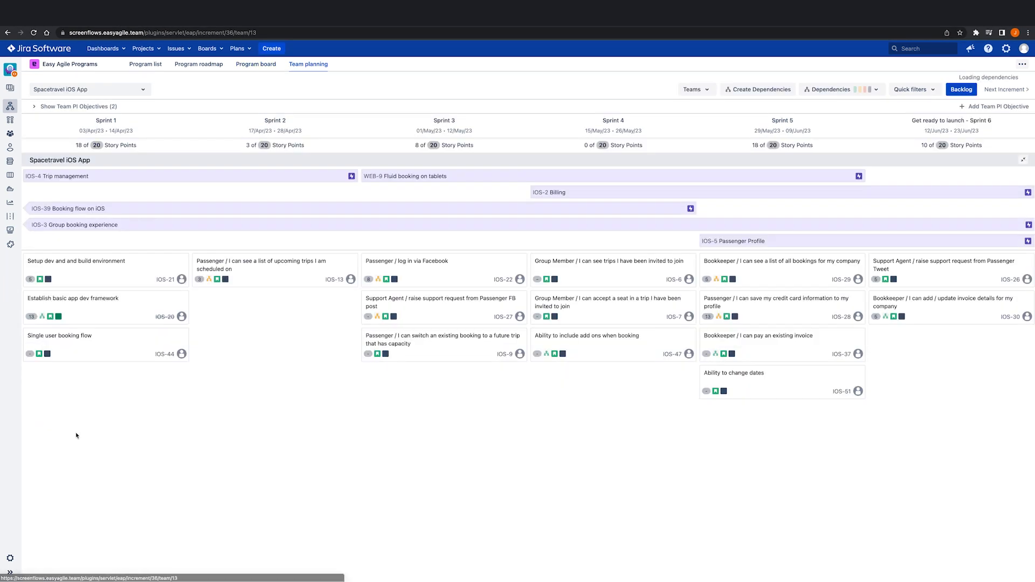
Step: Show the unplanned backlog and quick-create the Sprint 2 story 'Group booking flow'
click(961, 89)
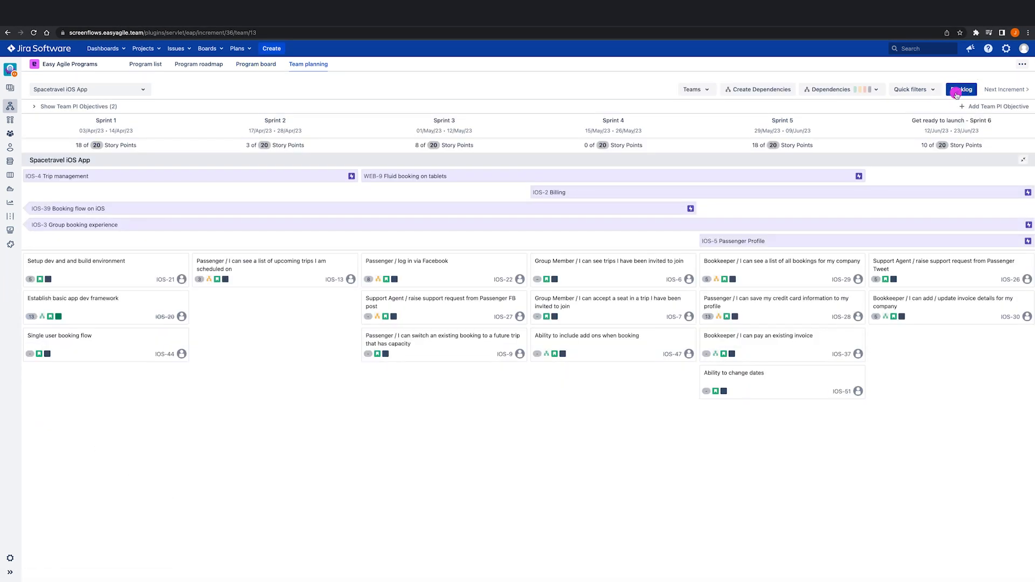
click(961, 89)
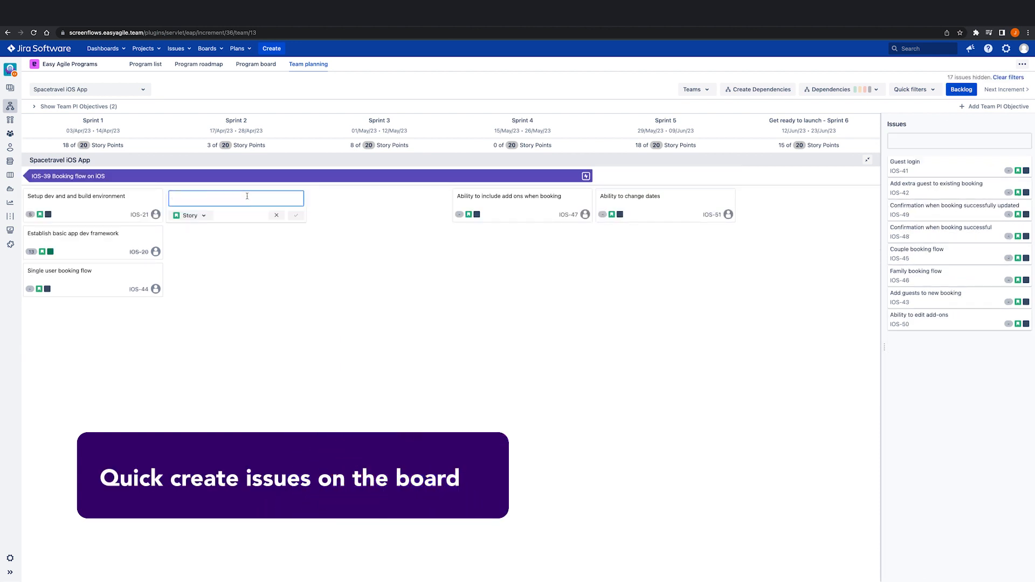
text(Group booking flow)
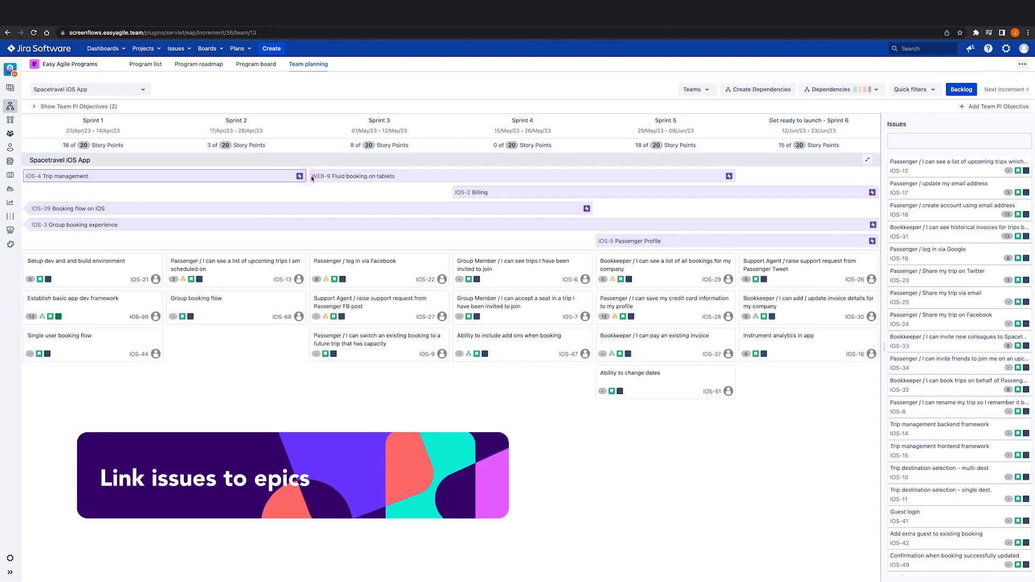
Step: Add the Billing Platform team and link IOS-68 Group booking flow to PLAT-24 Billing improvements as a dependency
click(694, 90)
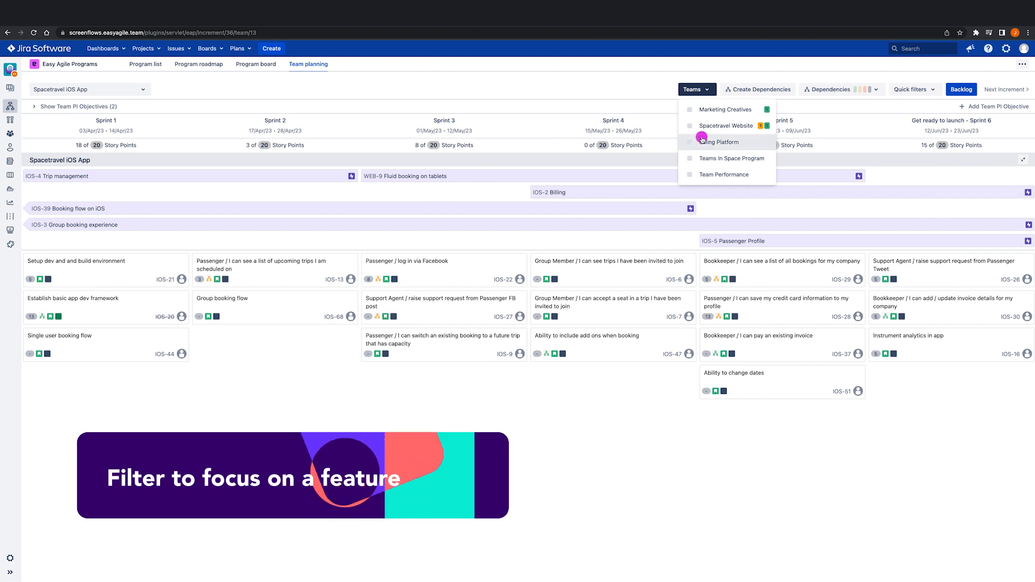
click(719, 142)
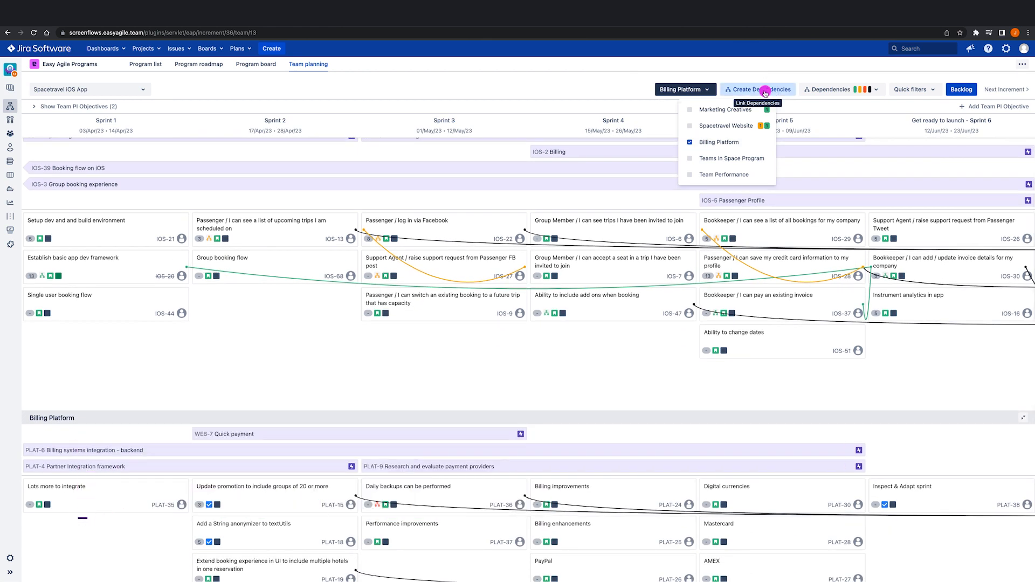
click(607, 492)
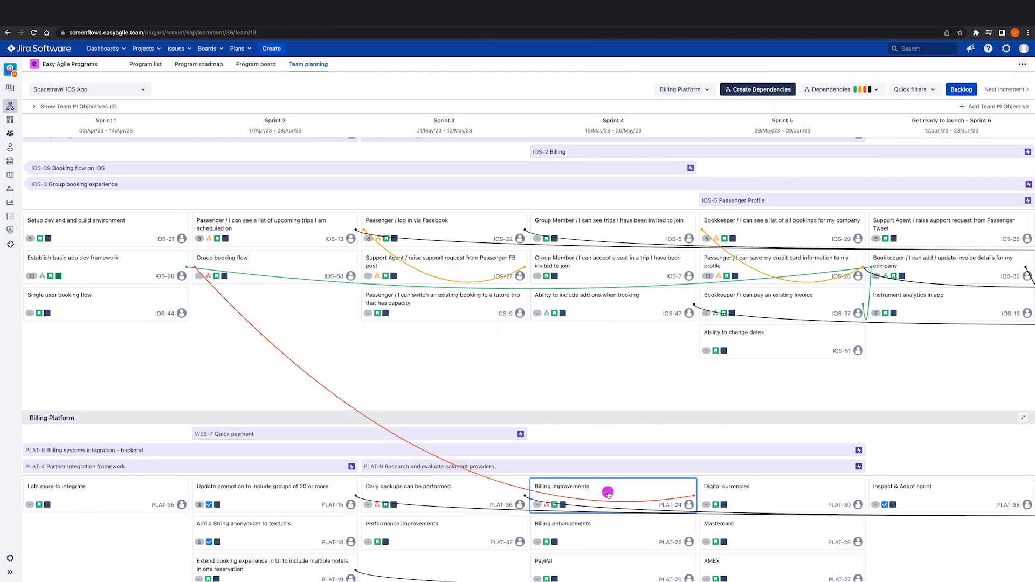
click(682, 90)
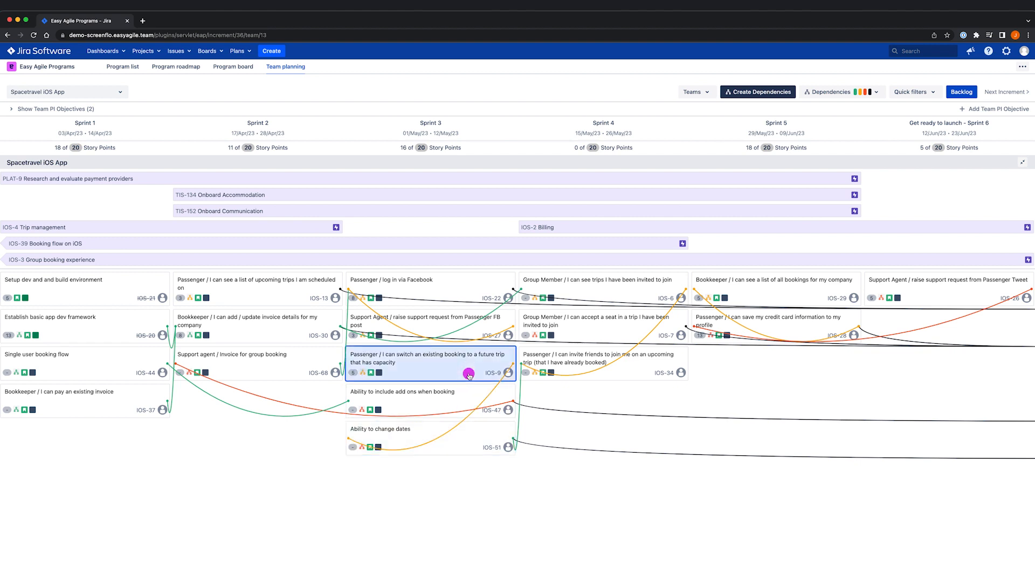
click(84, 402)
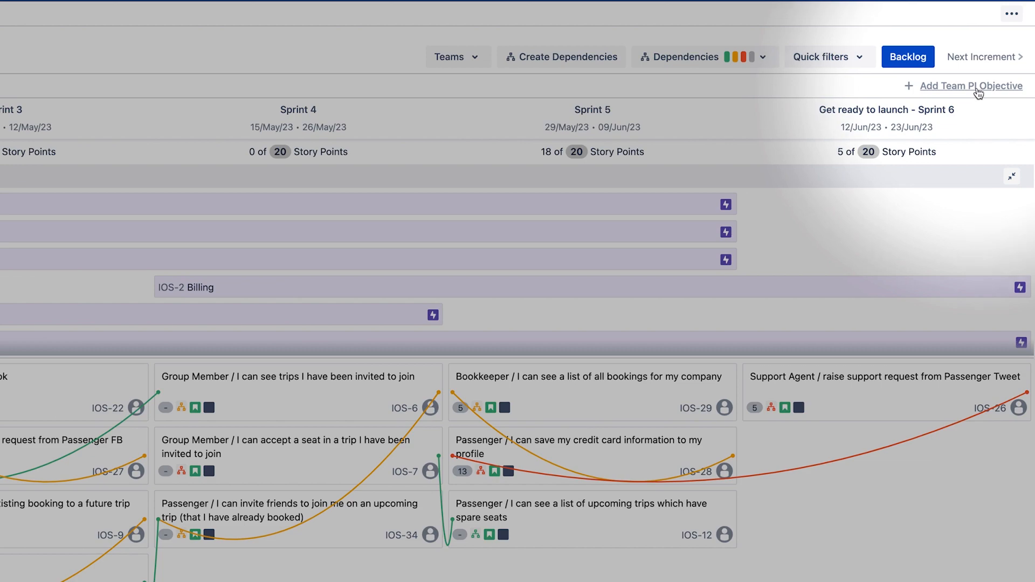
Step: Add the team PI objective 'end-to-end booking experience achievable via app' and choose whether it is committed
click(971, 86)
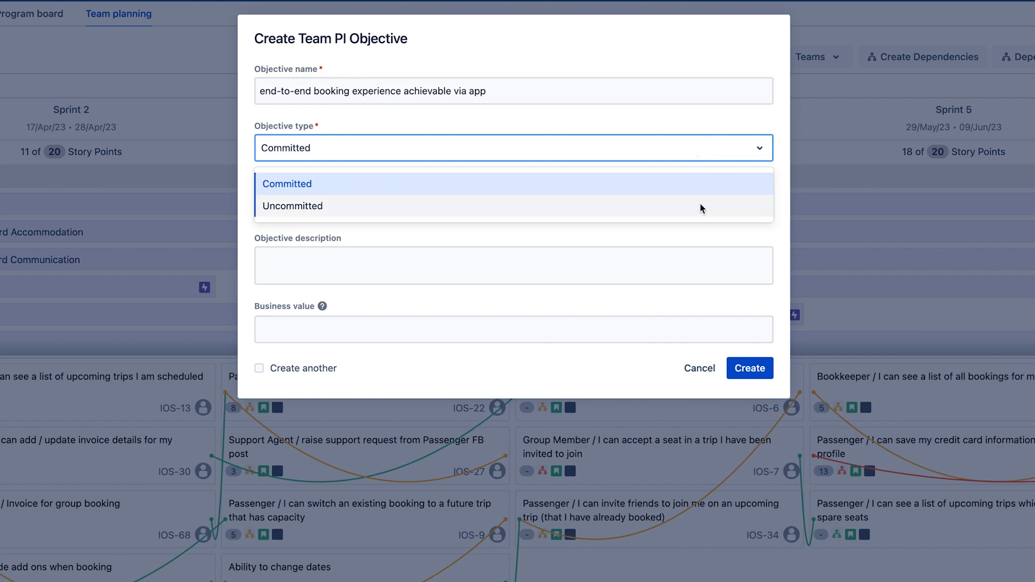
click(699, 369)
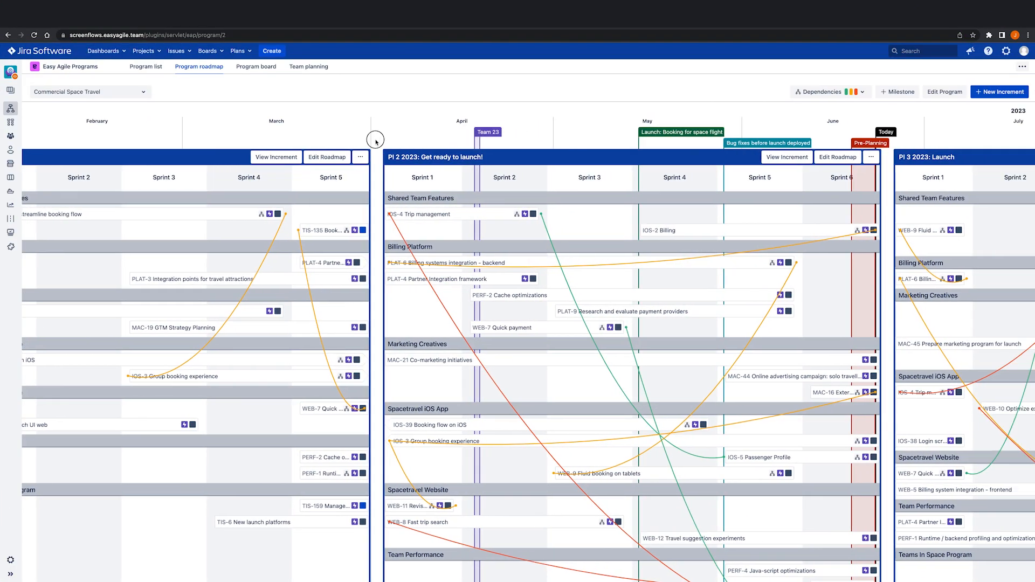
Step: Edit the roadmap of the PI 2 2023: Get ready to launch! increment with its Roadmap Backlog panel
scroll(right, 3)
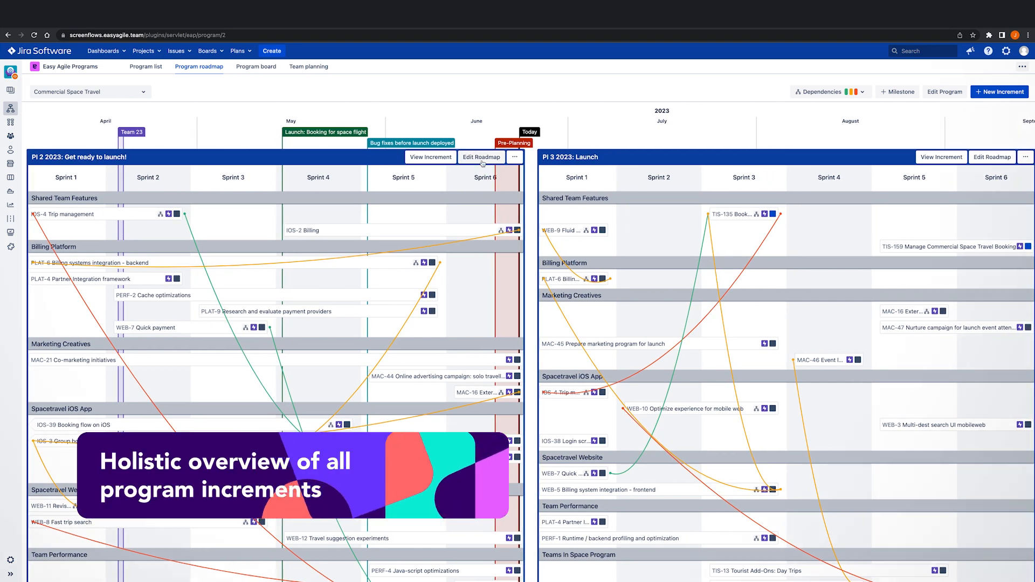
click(430, 157)
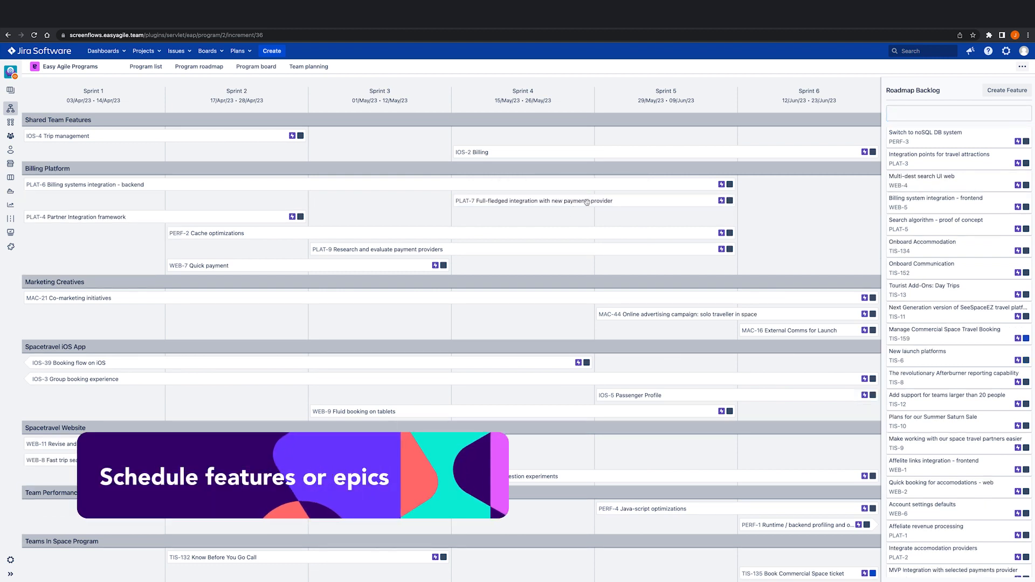
click(198, 65)
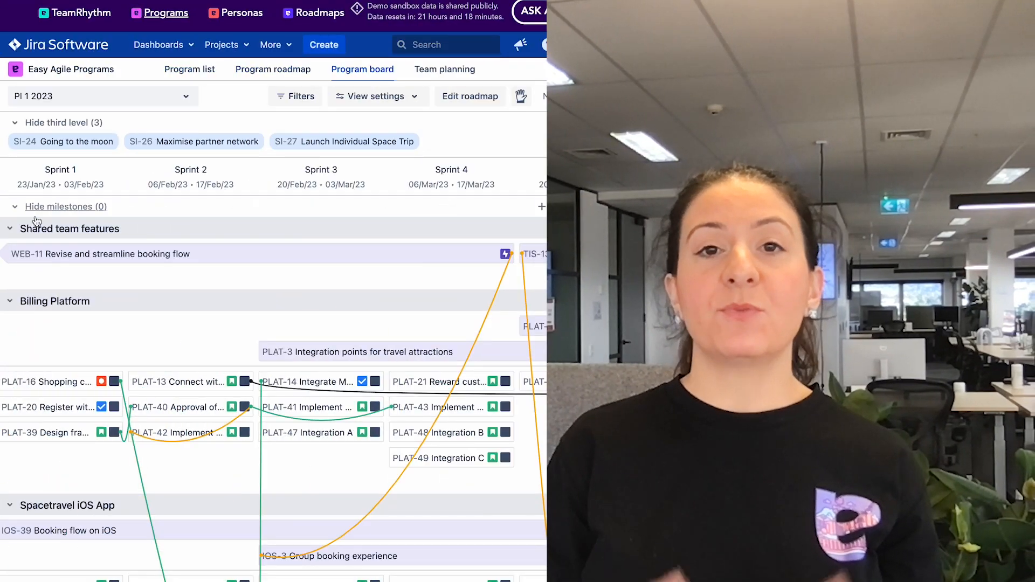
Step: Scroll the Easy Agile Programs listing on Atlassian Marketplace
scroll(down, 3)
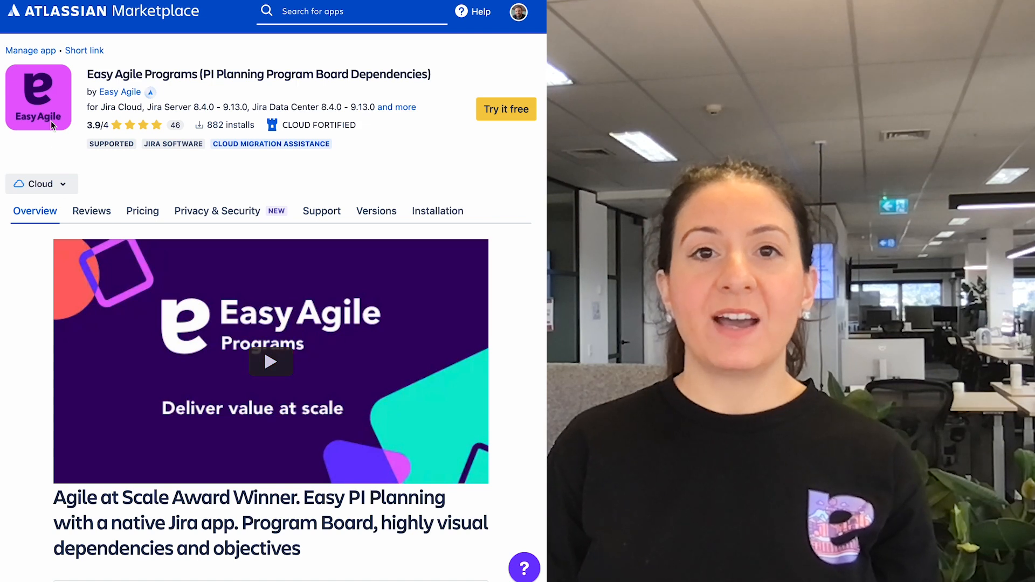
mouse_move(500, 148)
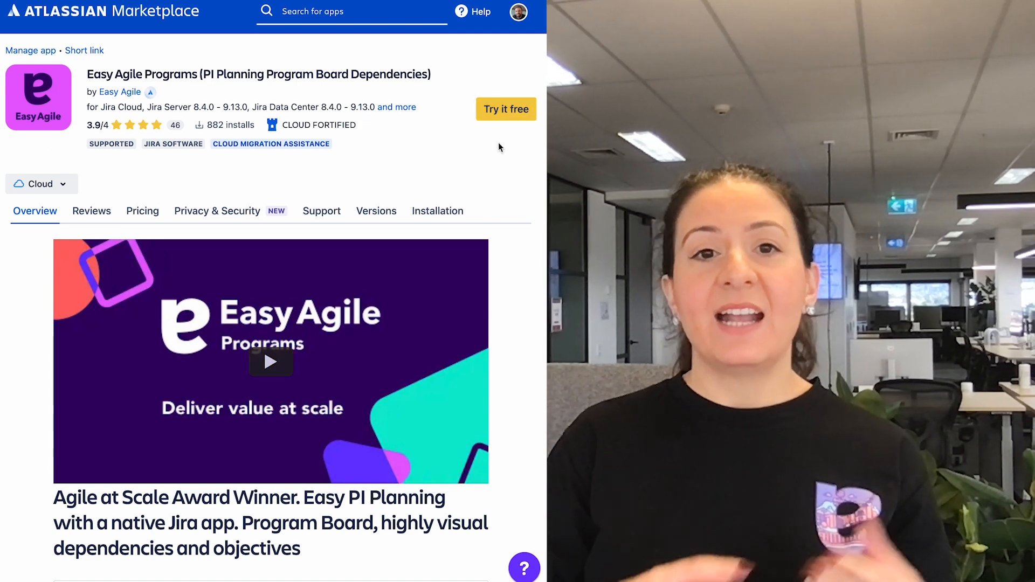